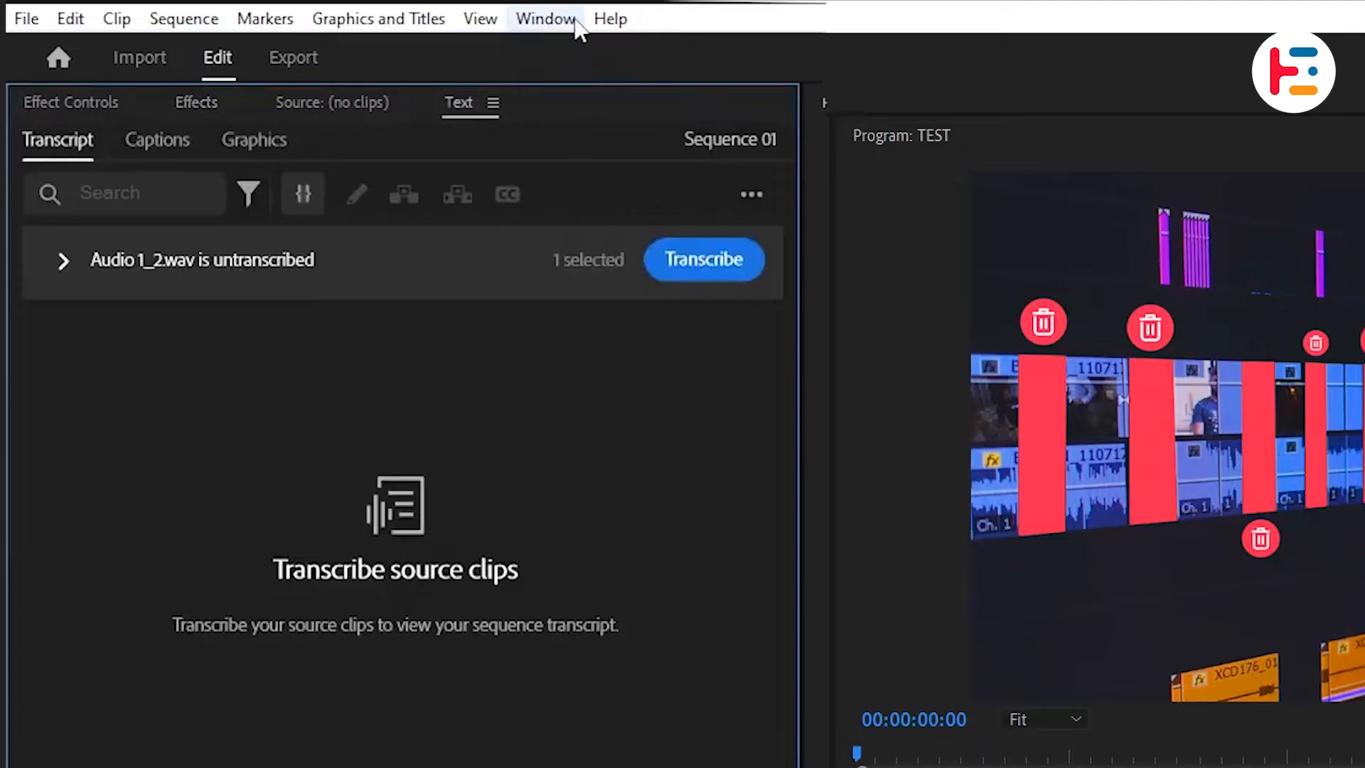
Step: Open the Text panel on the Transcript view showing Audio 1_2.wav untranscribed
{"action": "left_click", "coordinate": [544, 19]}
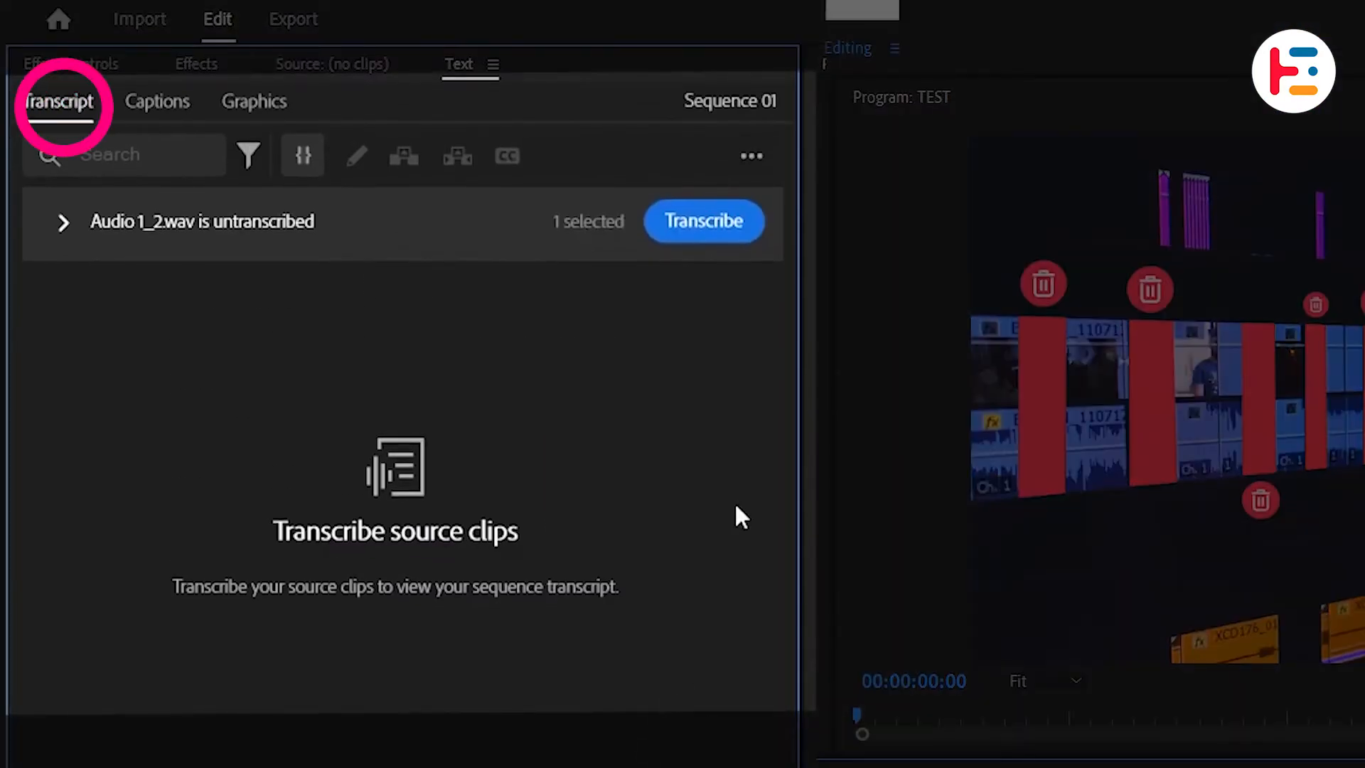
{"action": "left_click", "coordinate": [703, 221]}
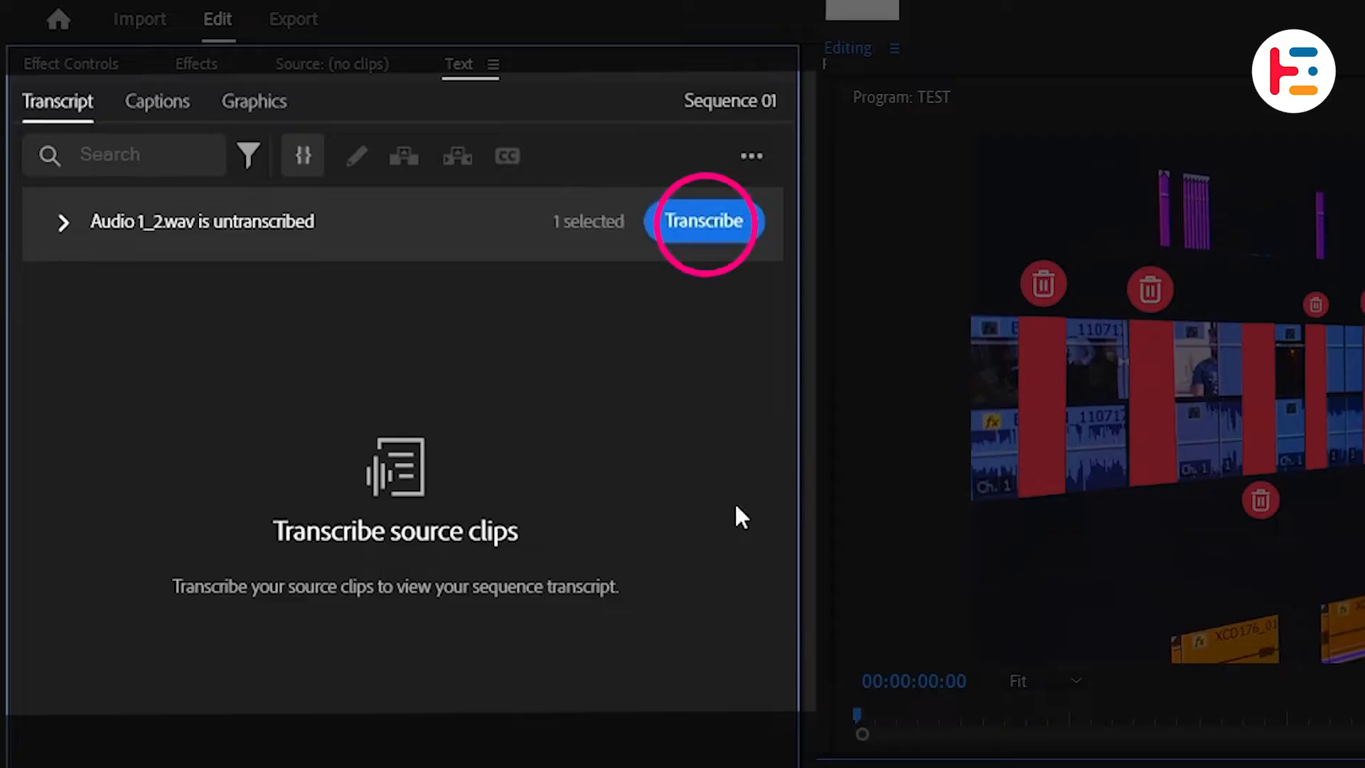
Step: Transcribe the Audio 1_2.wav sequence audio
{"action": "left_click", "coordinate": [705, 221]}
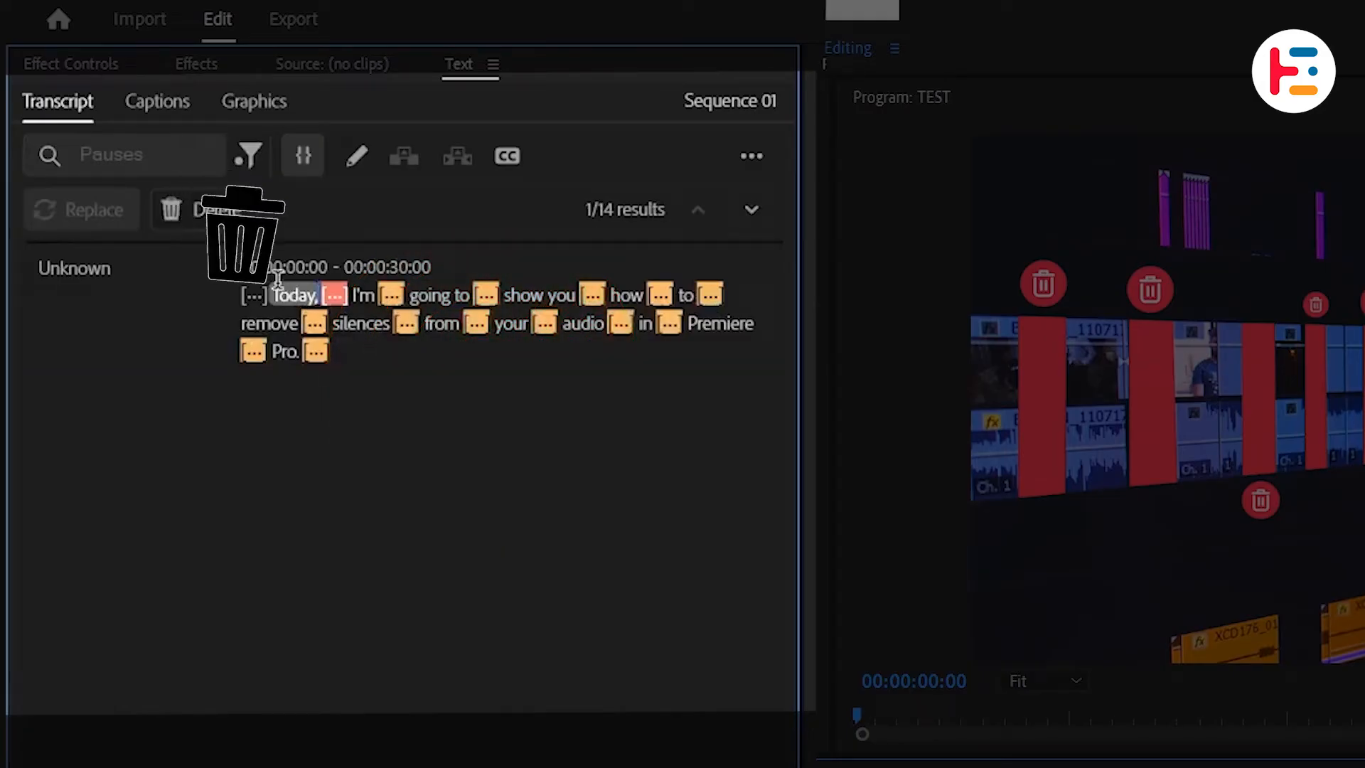
Step: Delete all 14 found pauses using Lift, leaving gaps between speech clips
{"action": "left_click", "coordinate": [203, 210]}
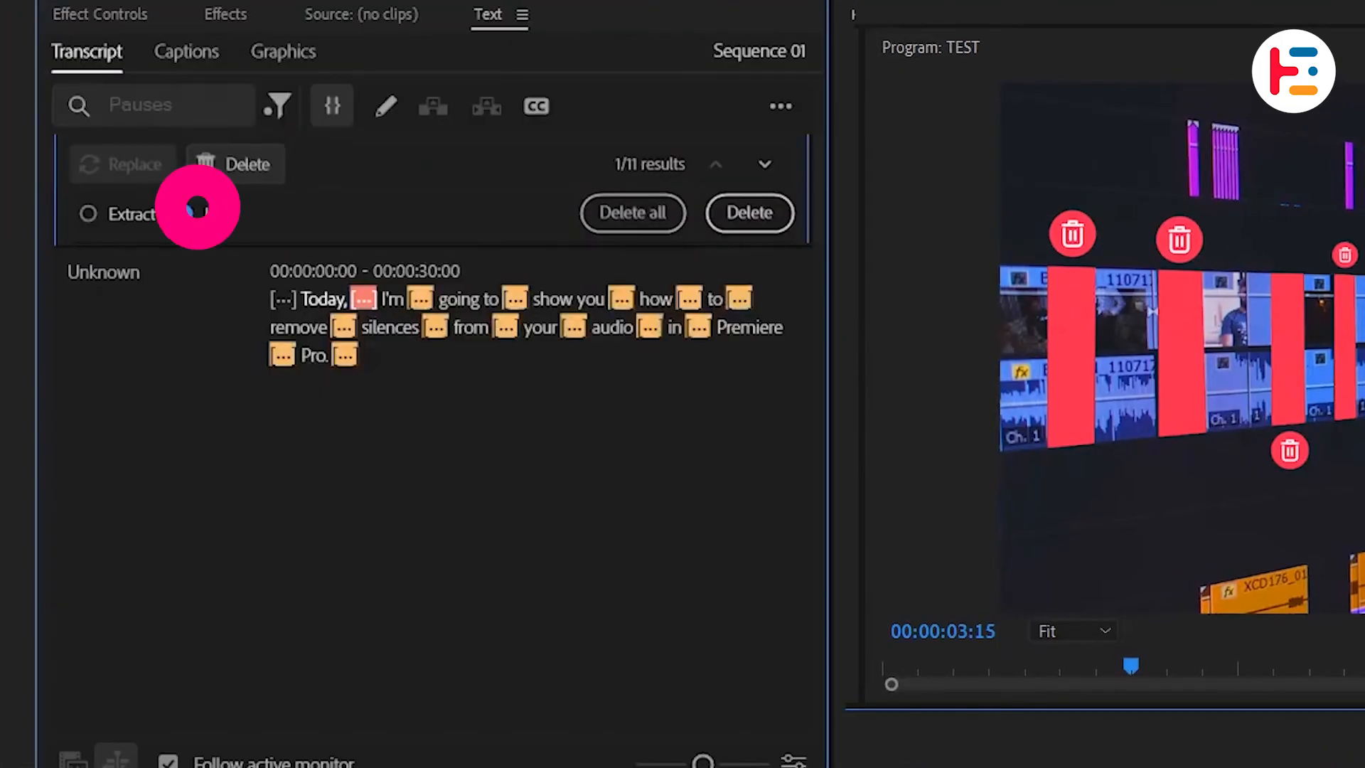
{"action": "left_click", "coordinate": [186, 214]}
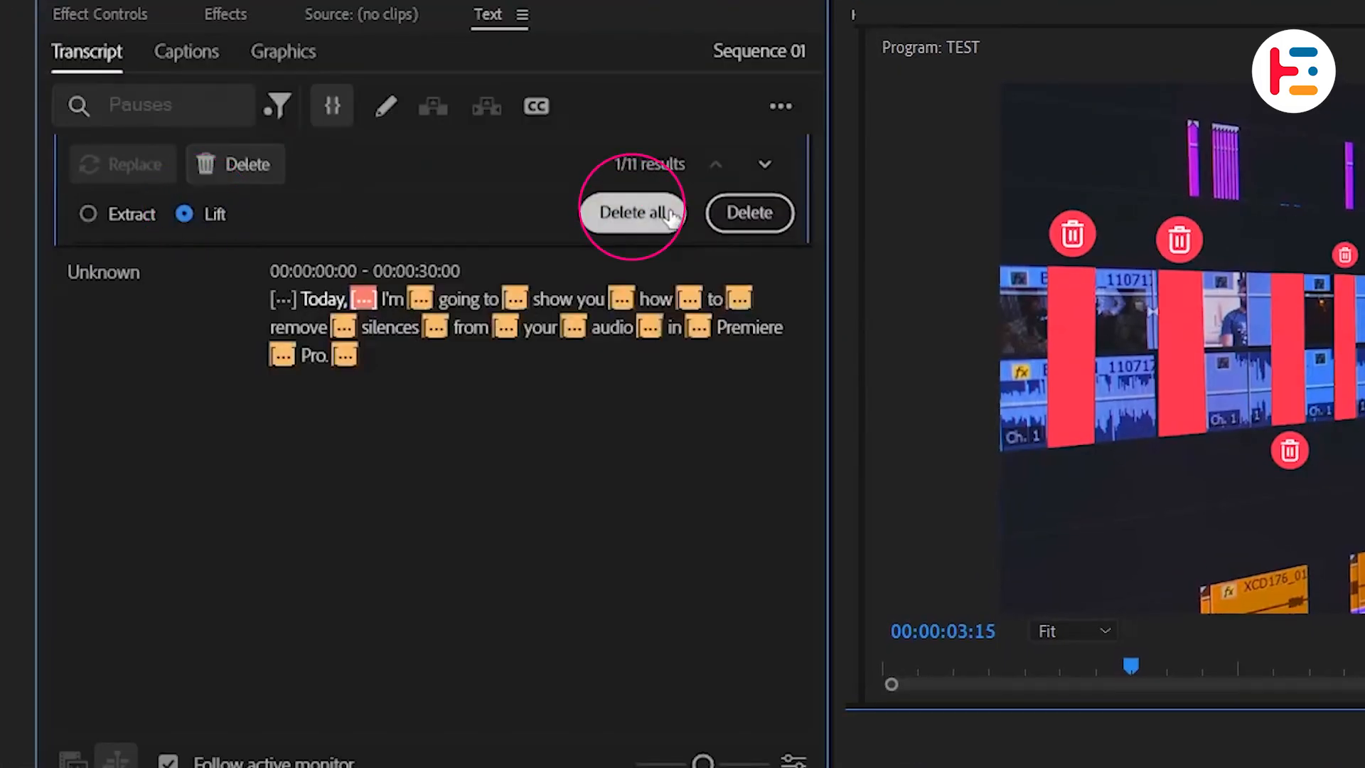
{"action": "left_click", "coordinate": [632, 213]}
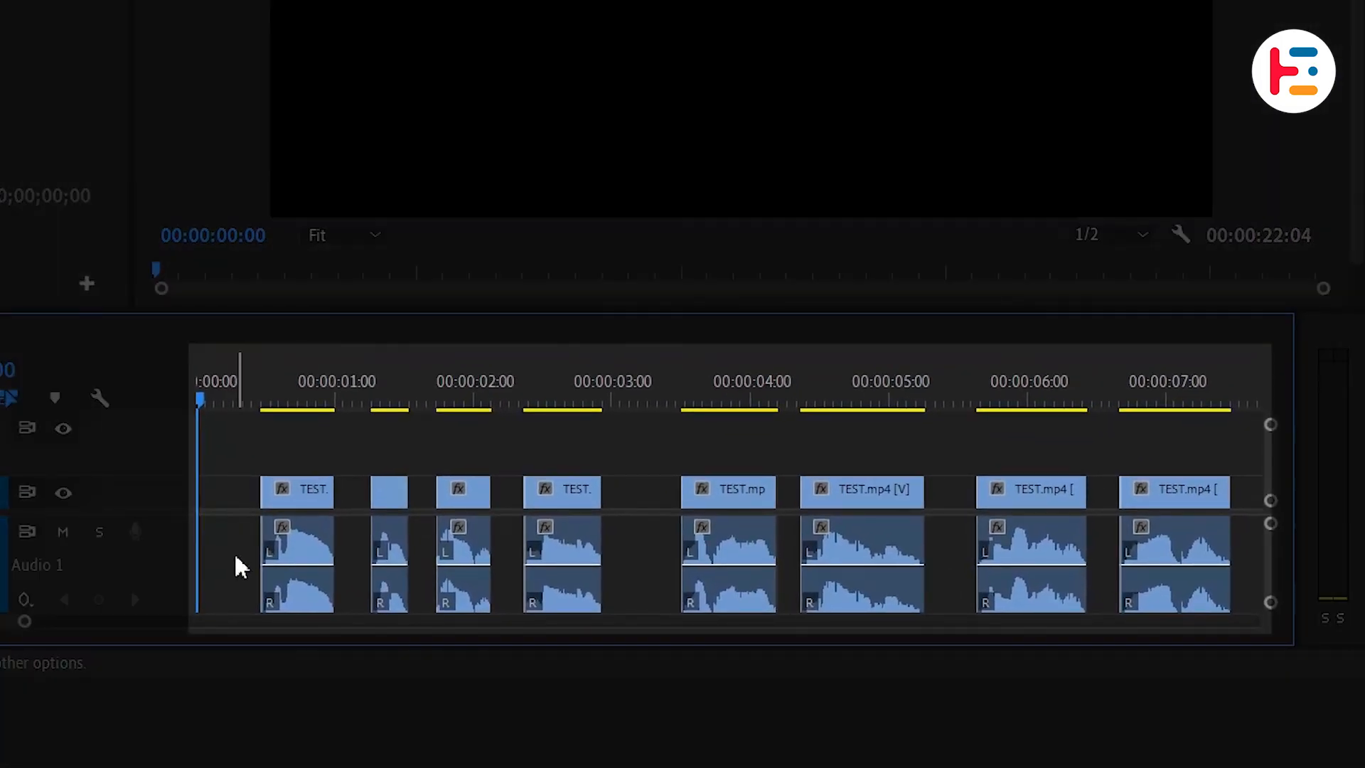